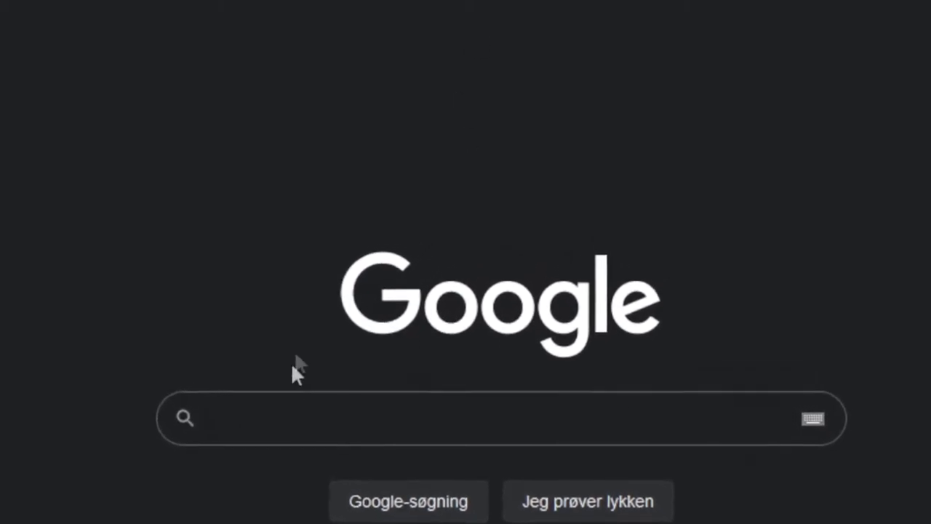
# Search Google for 'visual studio code' via the search suggestion.
pyautogui.write('visual studio')
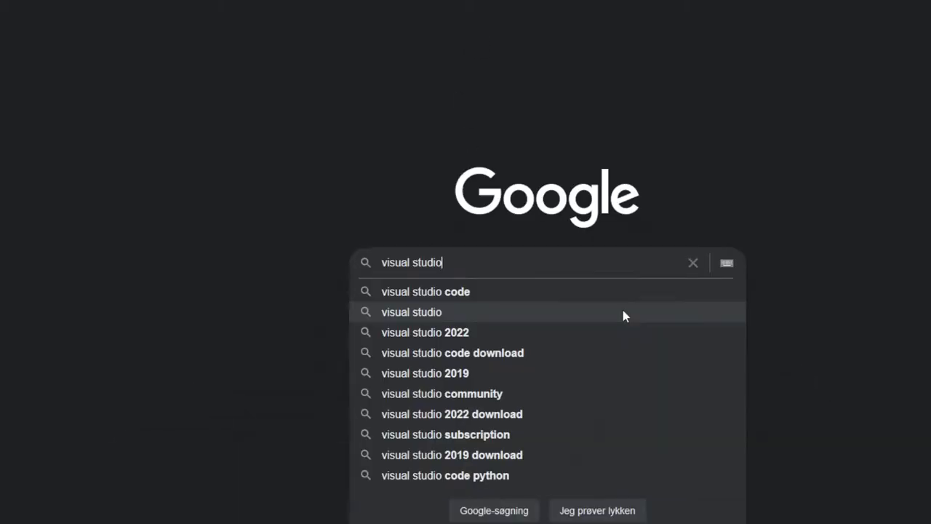
pyautogui.click(425, 291)
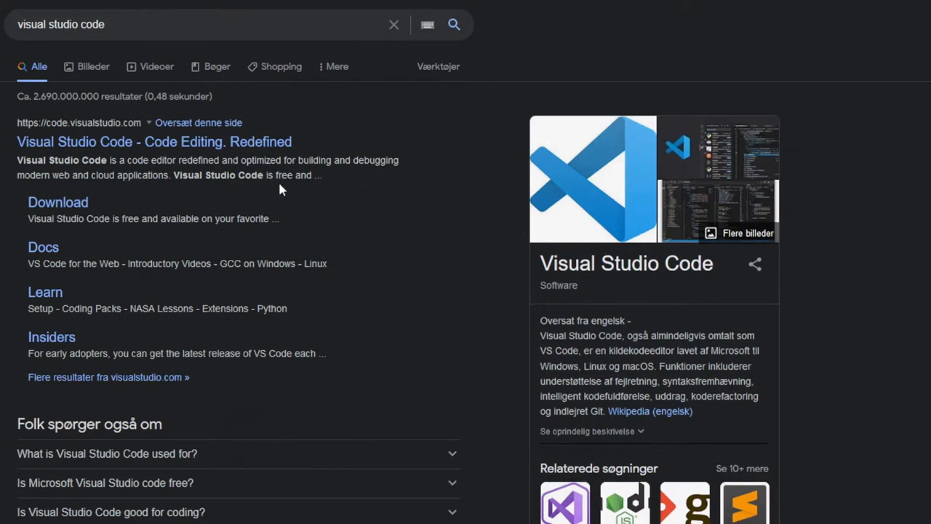
pyautogui.moveTo(109, 150)
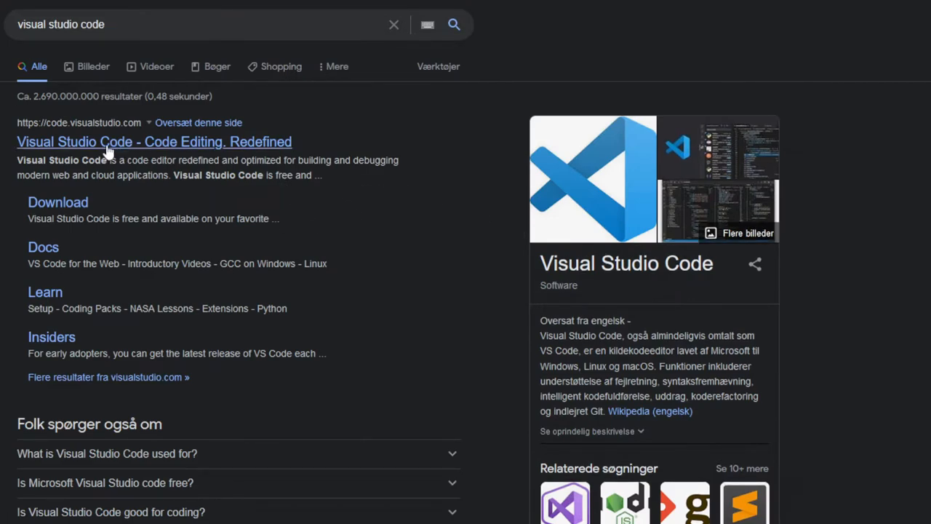
# Open code.visualstudio.com, accept cookies, and show macOS, Windows and Linux download options.
pyautogui.click(154, 142)
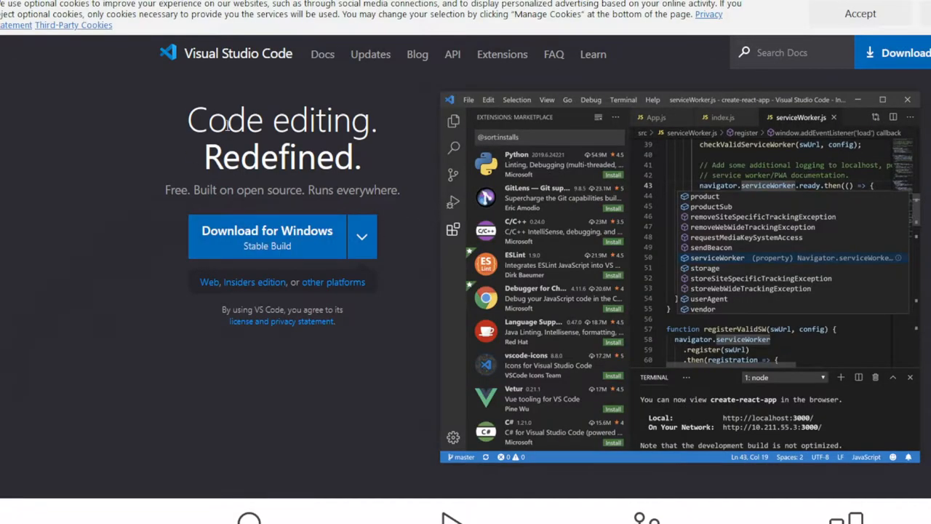
pyautogui.click(860, 13)
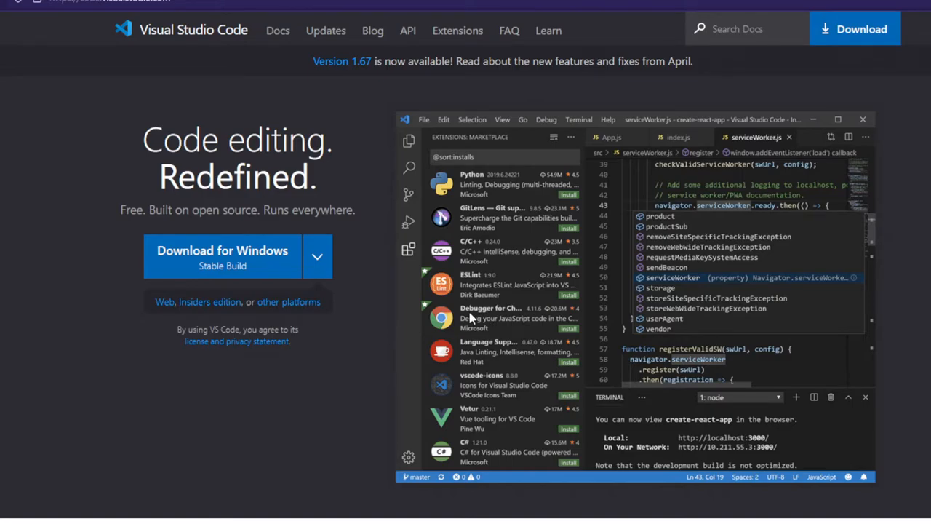
pyautogui.moveTo(211, 264)
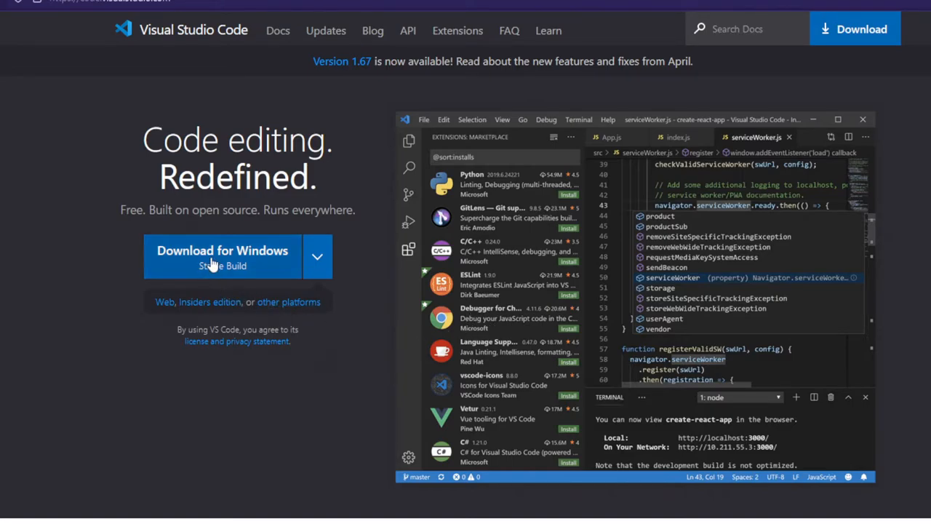
pyautogui.click(317, 257)
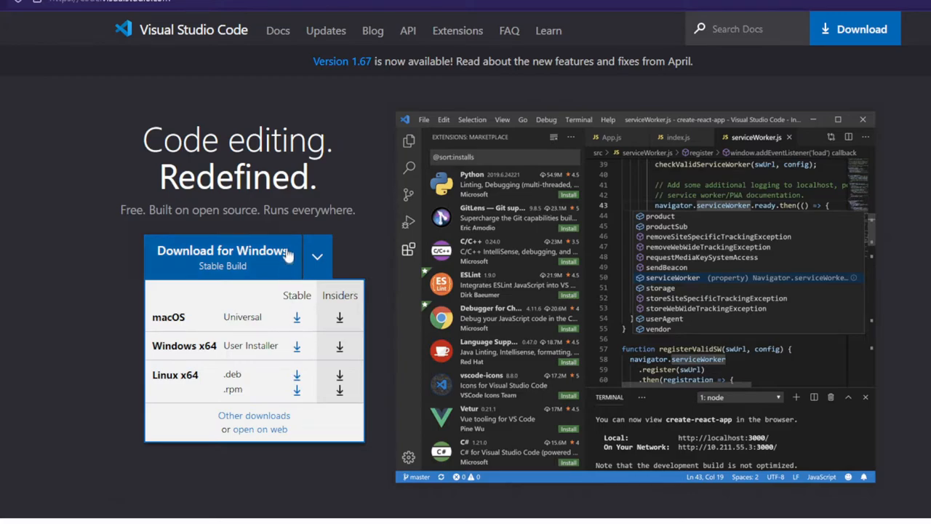
pyautogui.moveTo(244, 259)
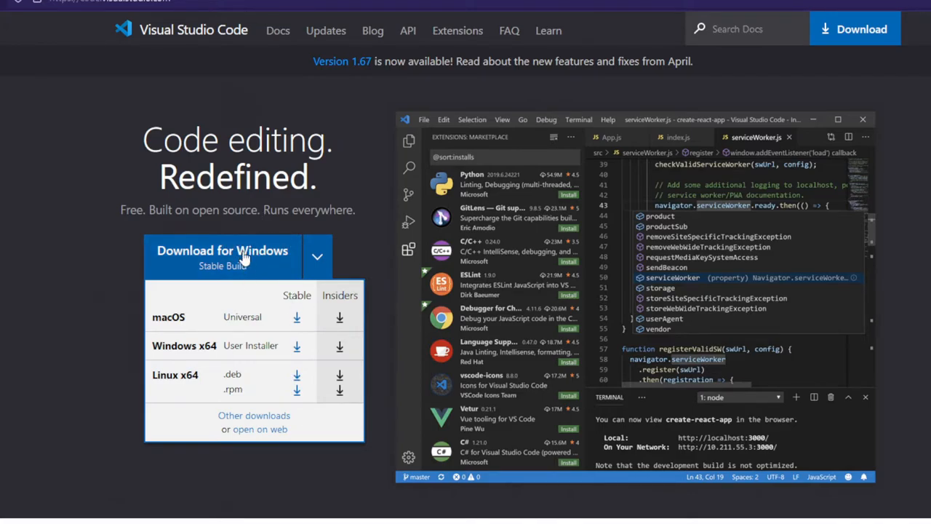
# Download the Windows build and launch its installer with English setup language.
pyautogui.click(223, 250)
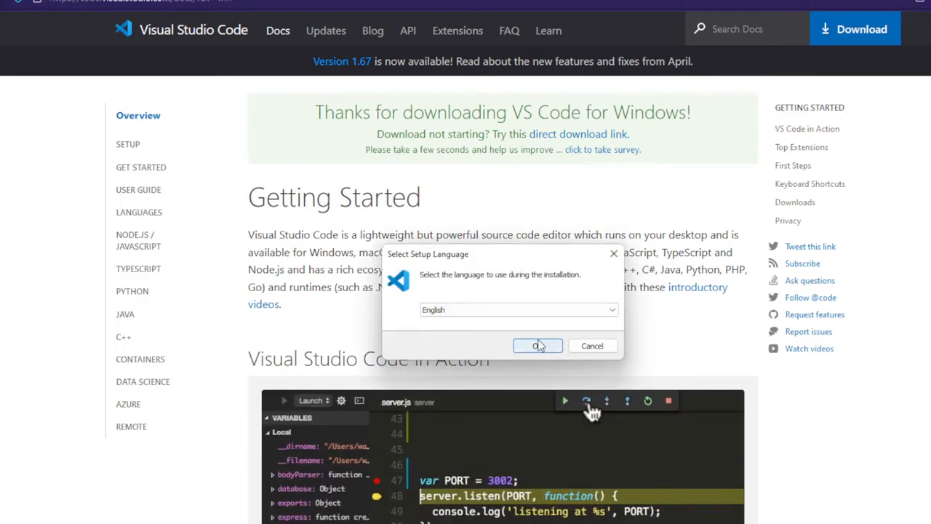
pyautogui.click(611, 310)
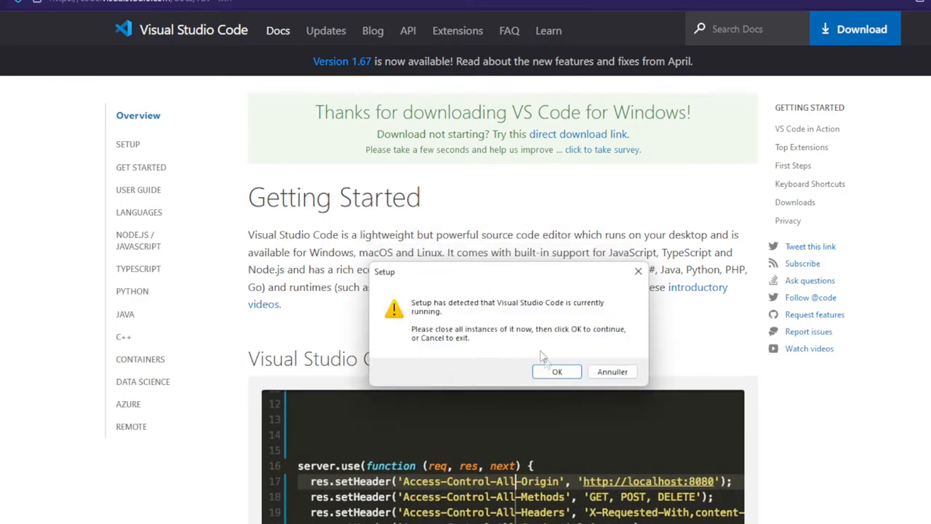
pyautogui.moveTo(612, 372)
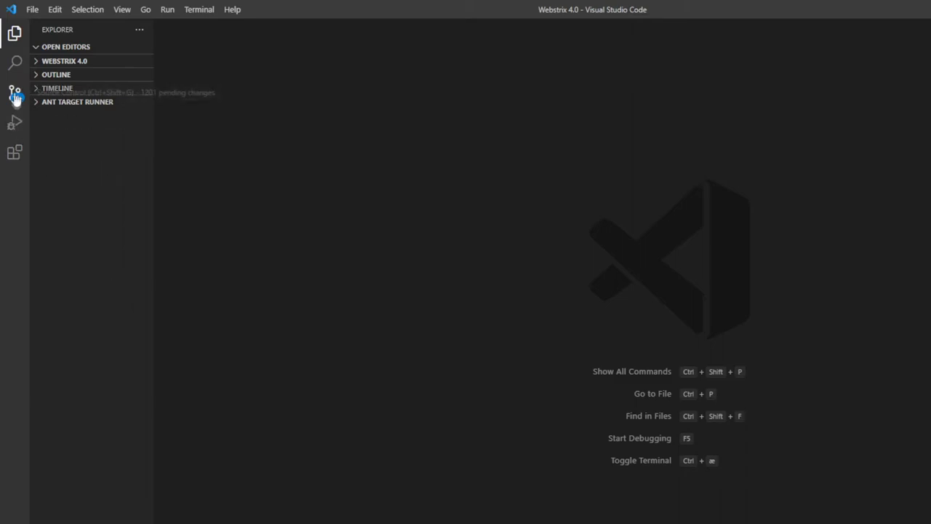
pyautogui.moveTo(15, 93)
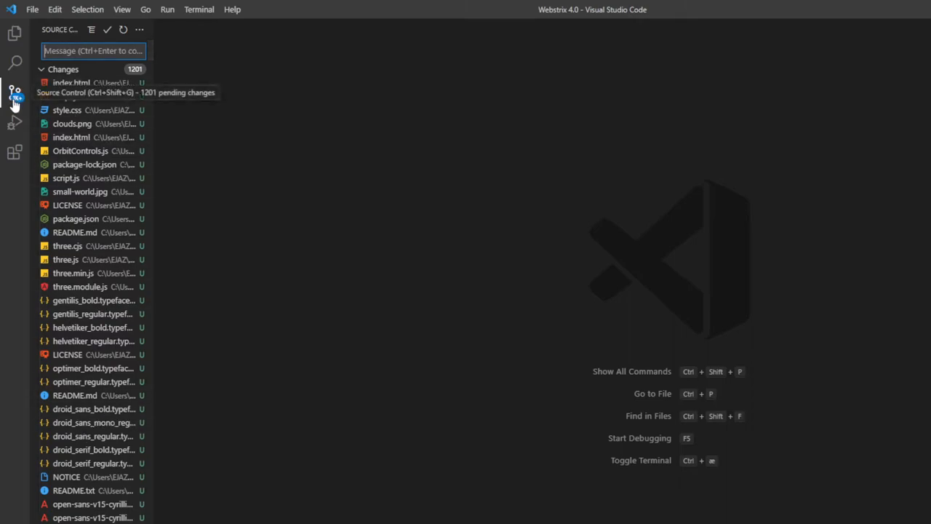
pyautogui.moveTo(29, 107)
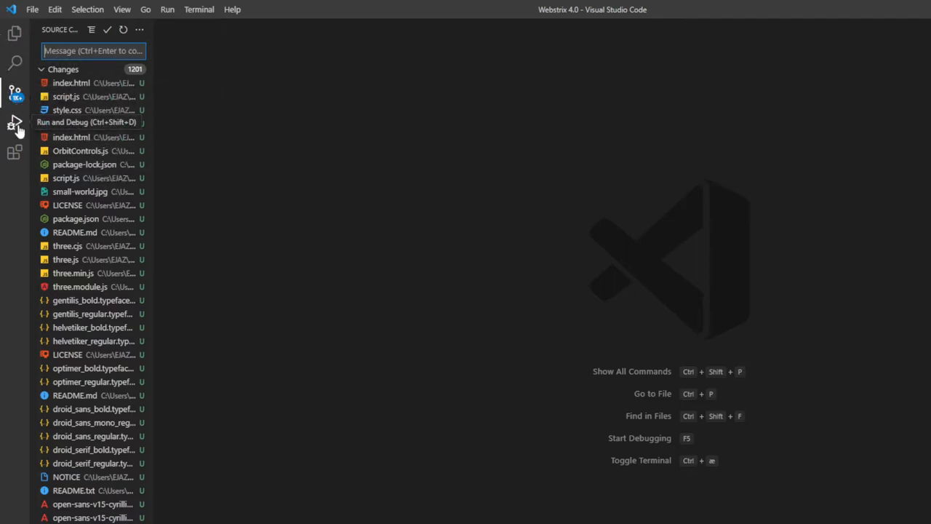
# Switch to Run and Debug, then the installed extensions list (29 items).
pyautogui.click(16, 121)
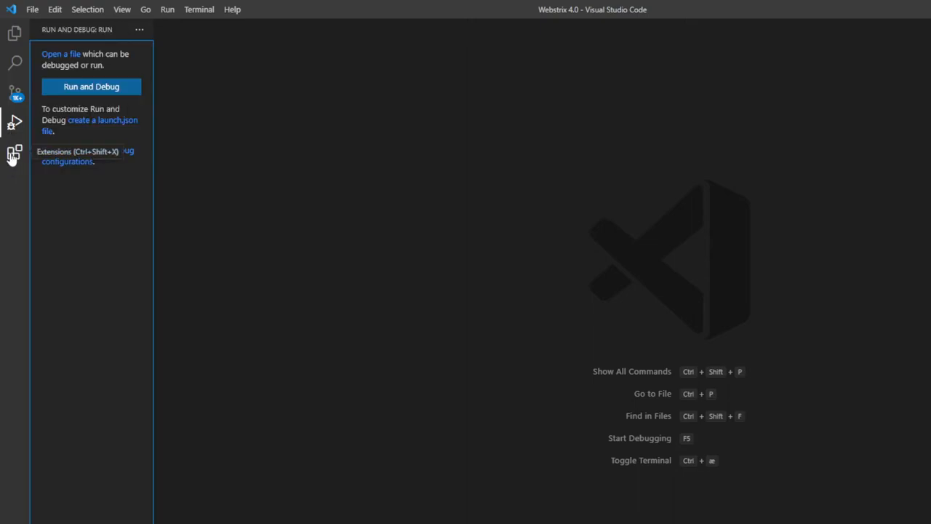
pyautogui.click(15, 152)
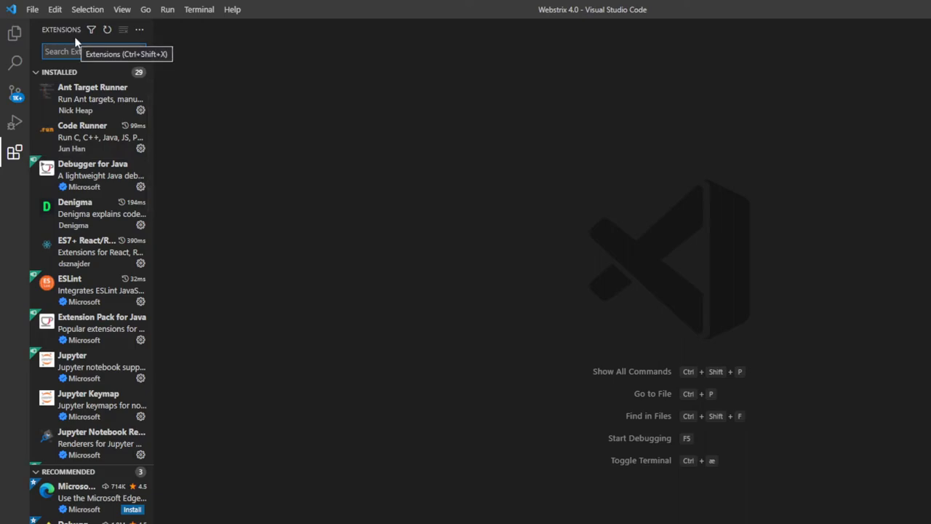
# Search extensions for 'live server' and open Ritwick Dey's Live Server details.
pyautogui.write('live server')
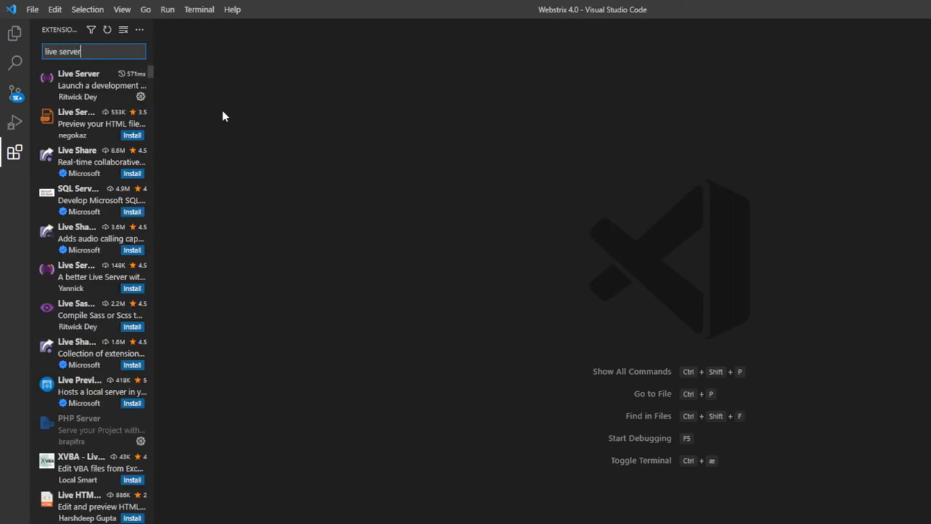
pyautogui.click(78, 85)
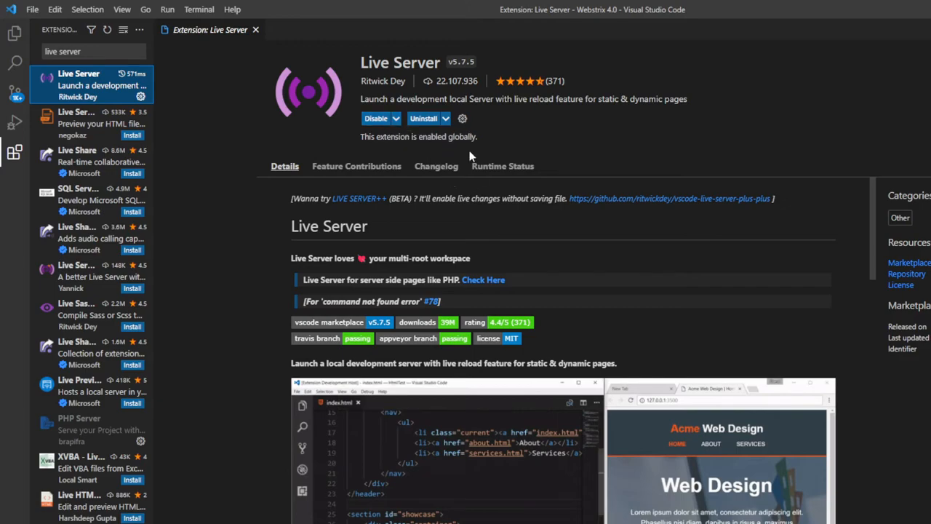
pyautogui.scroll(-3)
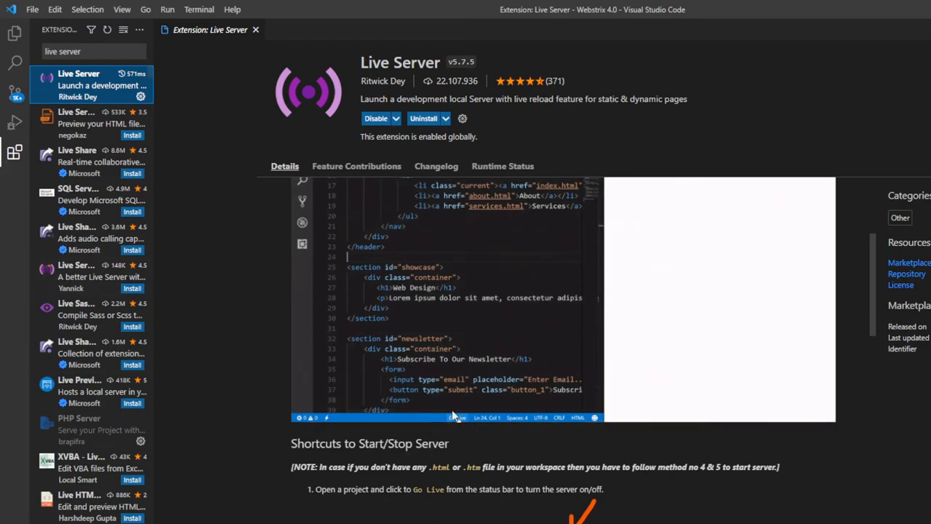
# Operate controls on the Live Server details page, confirming it is enabled globally.
pyautogui.click(451, 416)
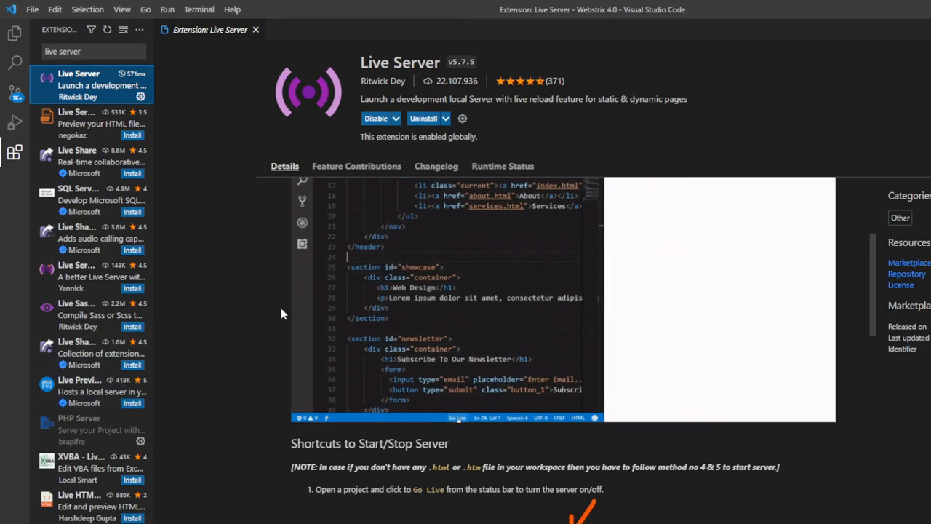
pyautogui.click(457, 416)
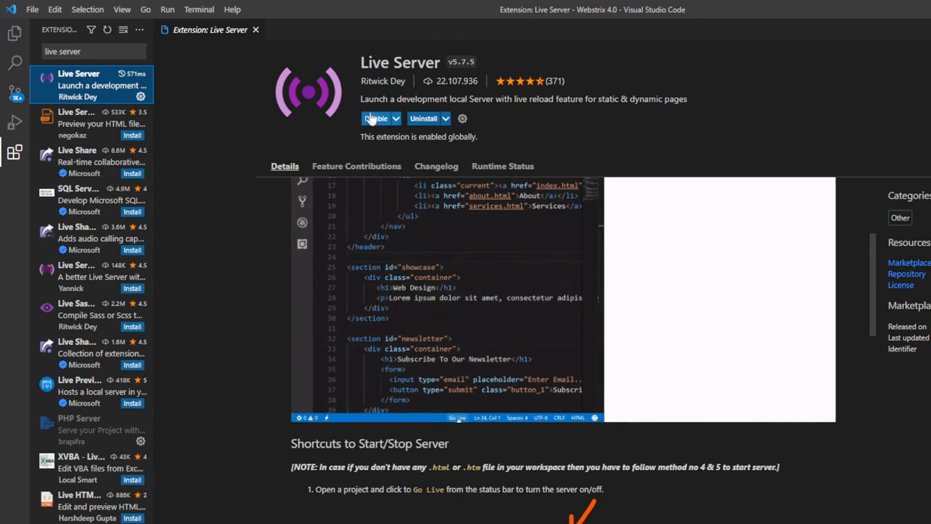
pyautogui.click(377, 118)
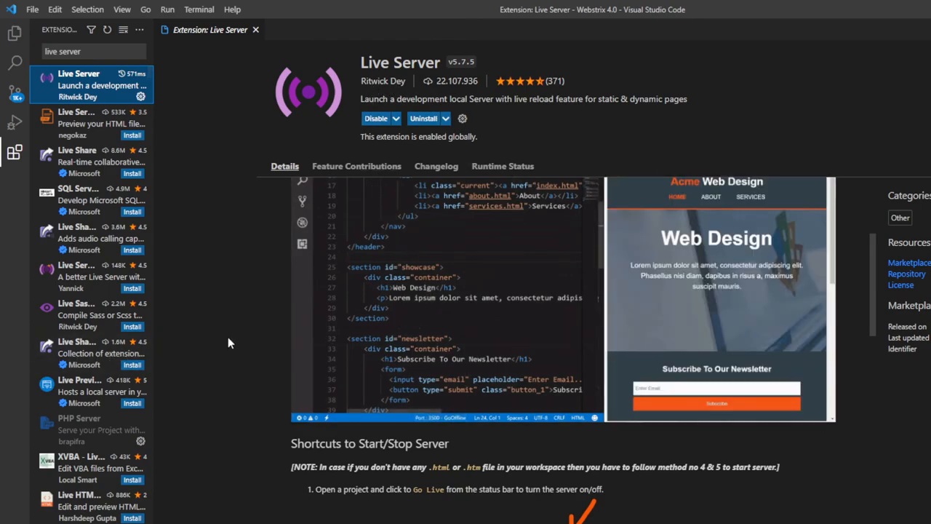